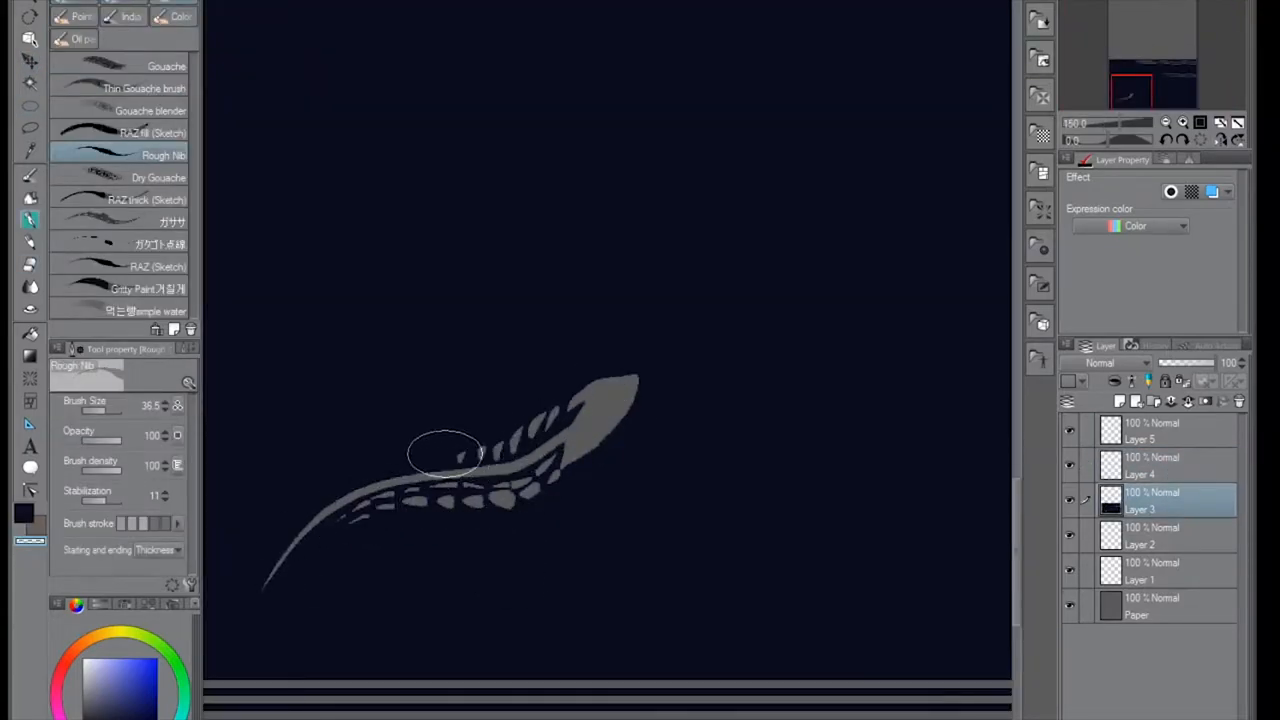
Paint the grey creature's back markings, pointed head, body, and clawed leg with Rough Nib.
drag(440, 460, 280, 600)
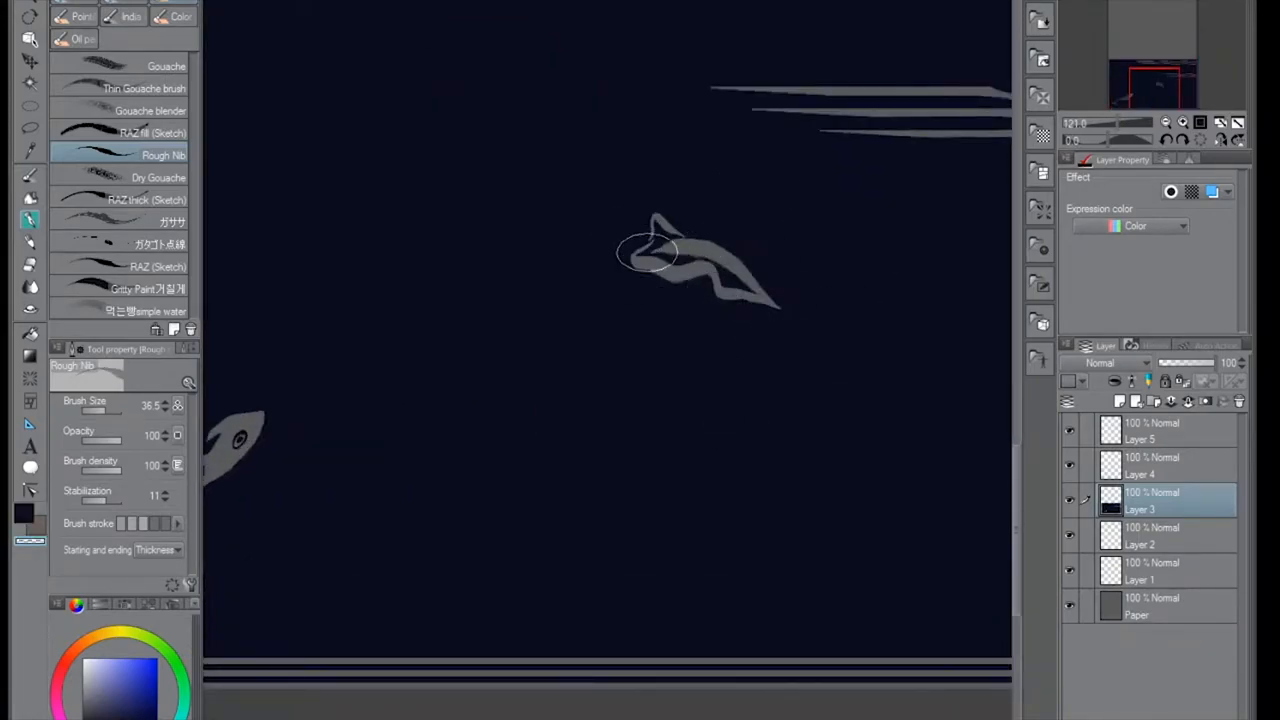
drag(650, 250, 710, 385)
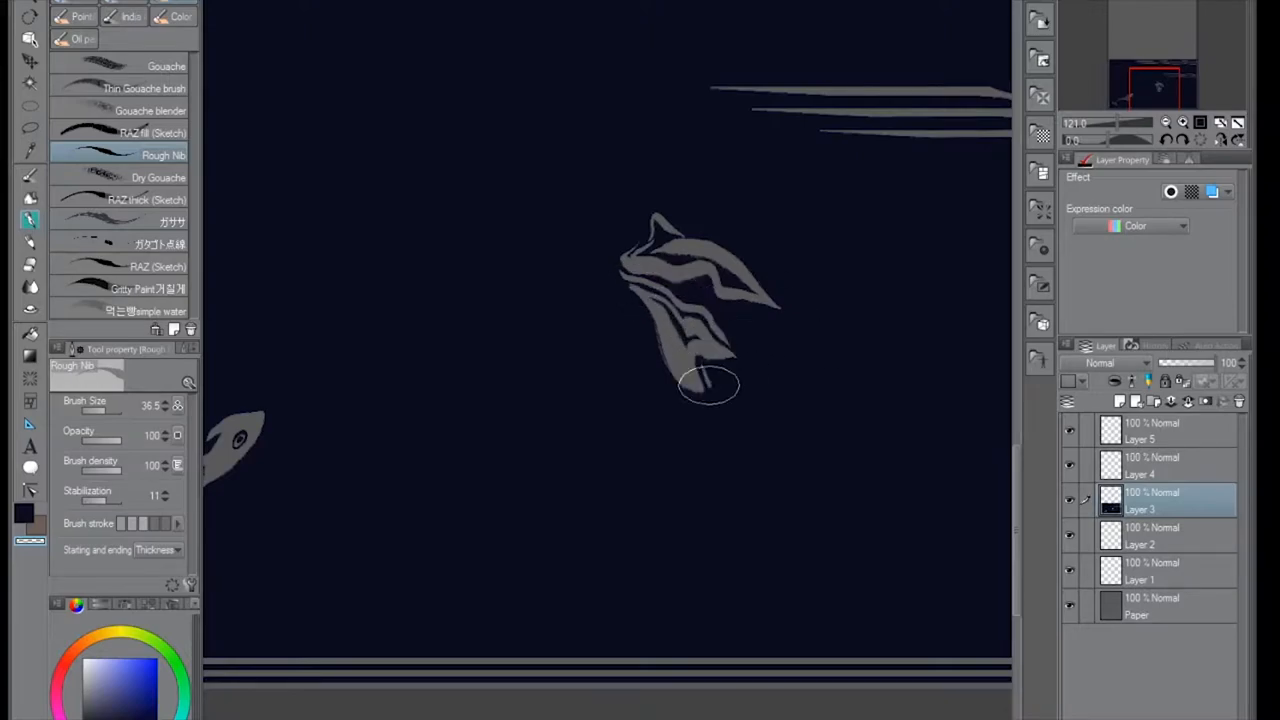
drag(700, 390, 825, 470)
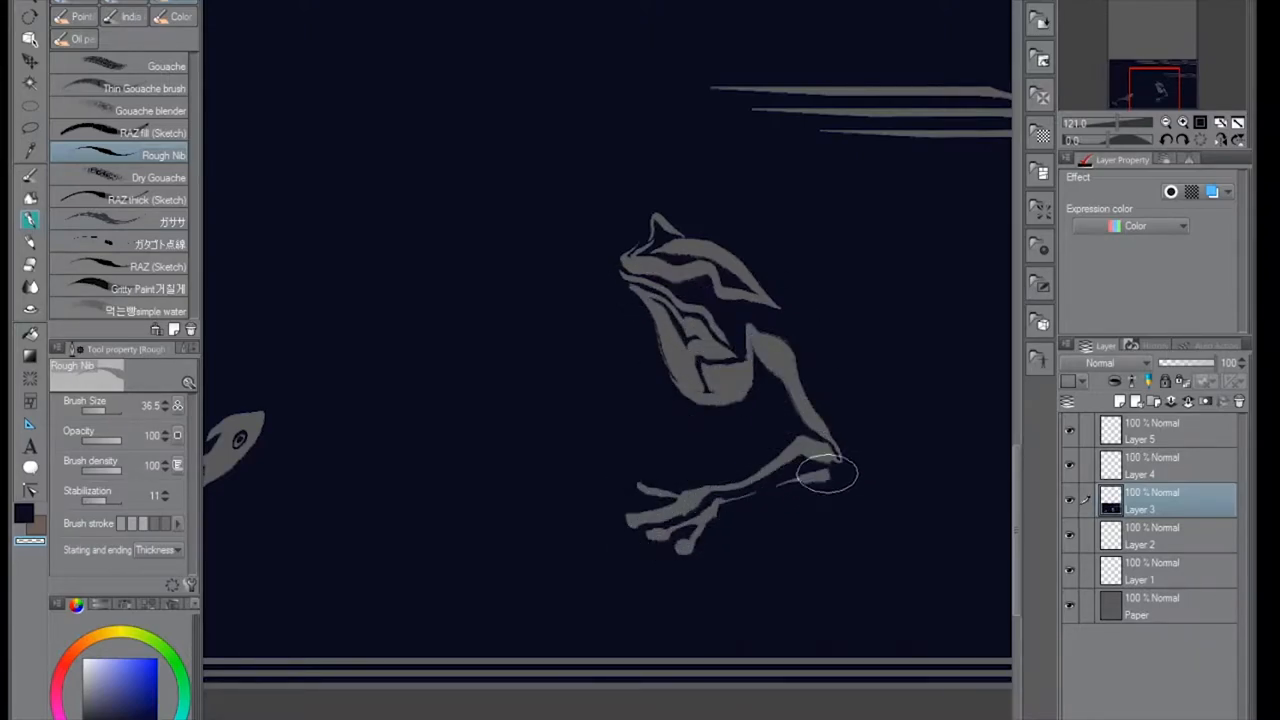
drag(840, 460, 765, 410)
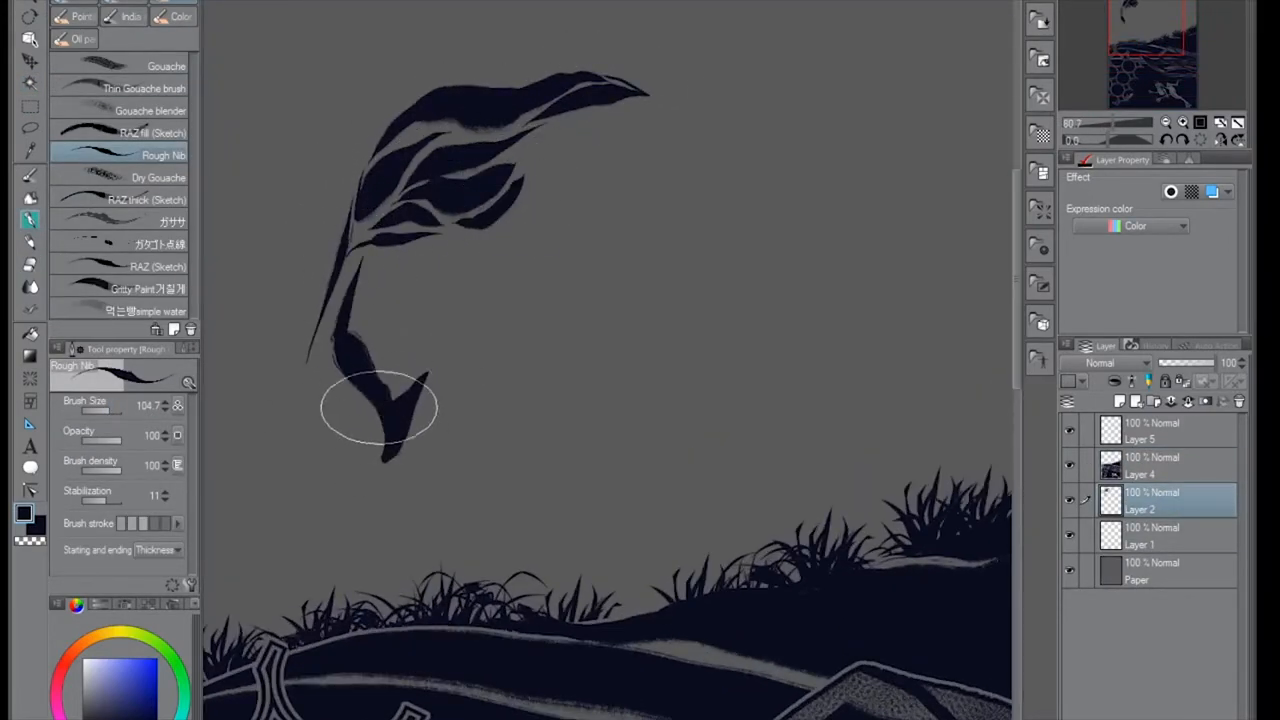
Taper the dark figure's lower end and paint its arm reaching to the upper right.
drag(378, 408, 585, 415)
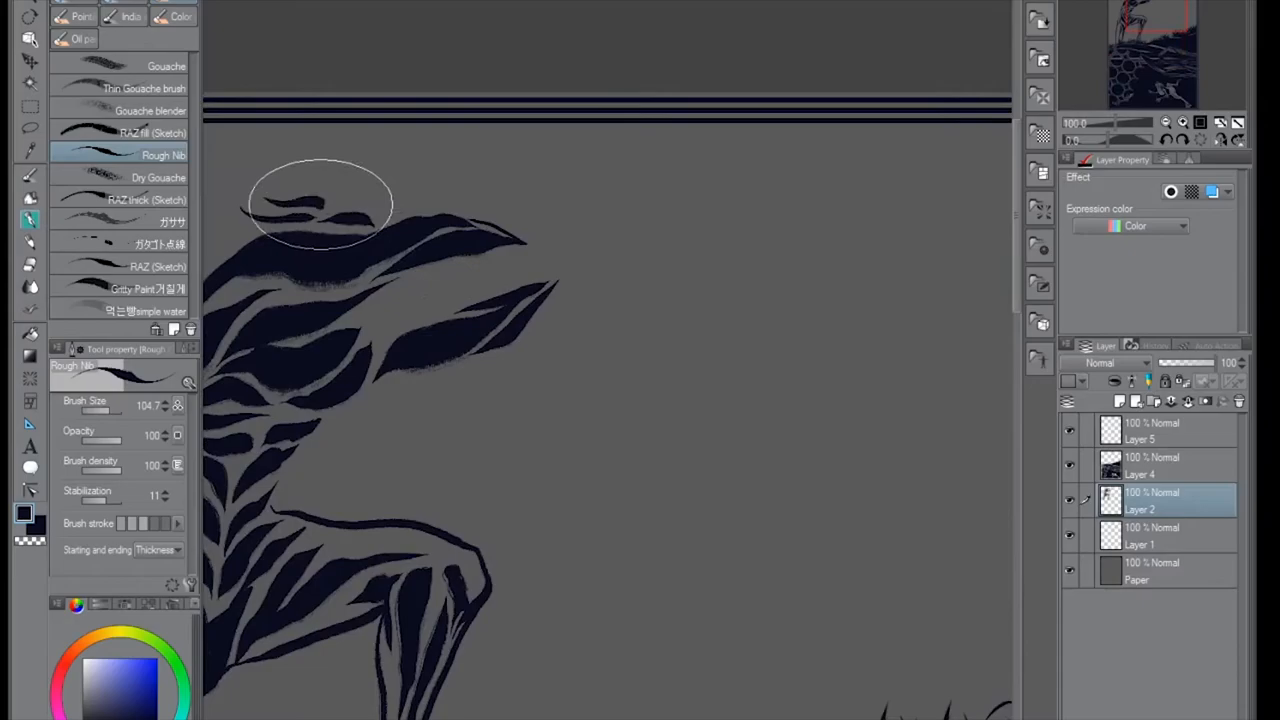
drag(320, 200, 745, 135)
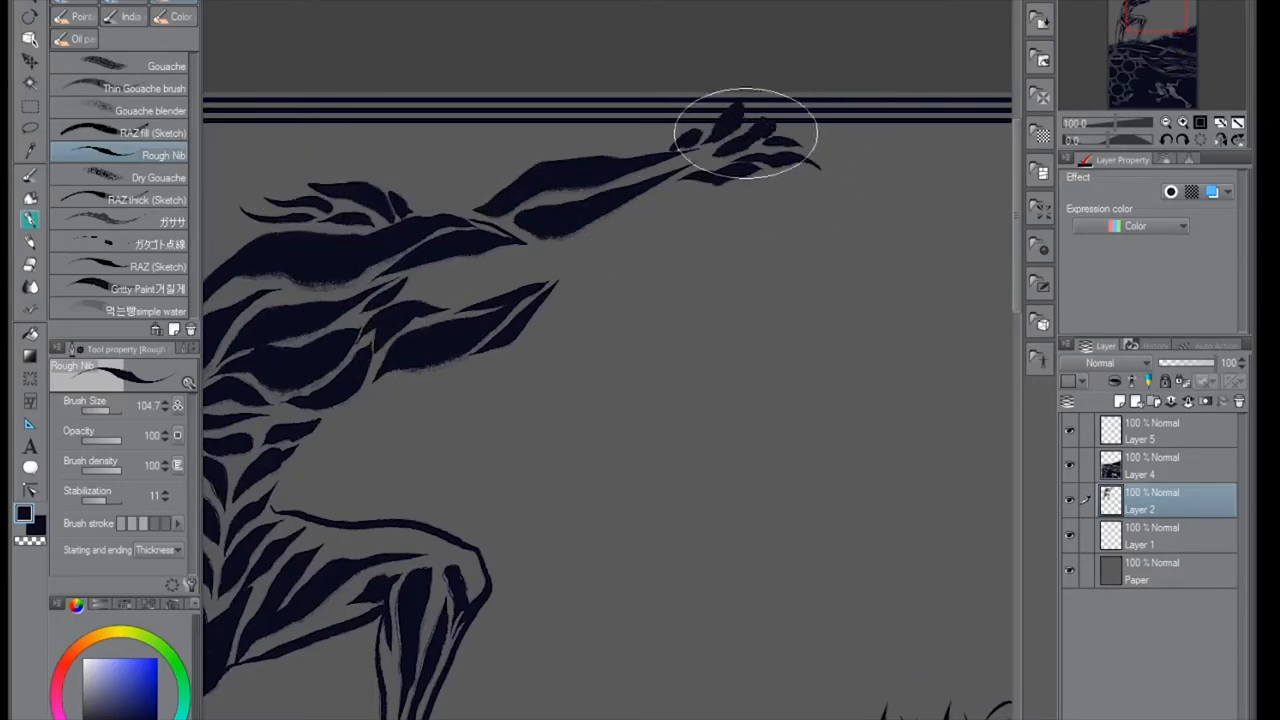